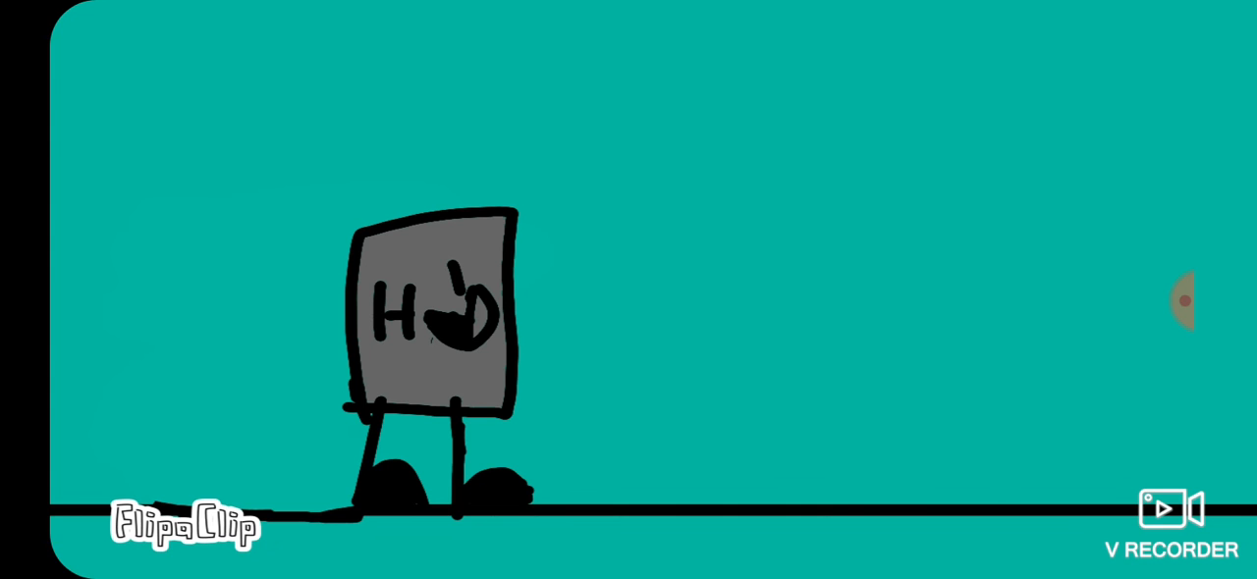
Reveal the player controls, showing the 'PHM 3' title and playback progress over the animation.
click(651, 289)
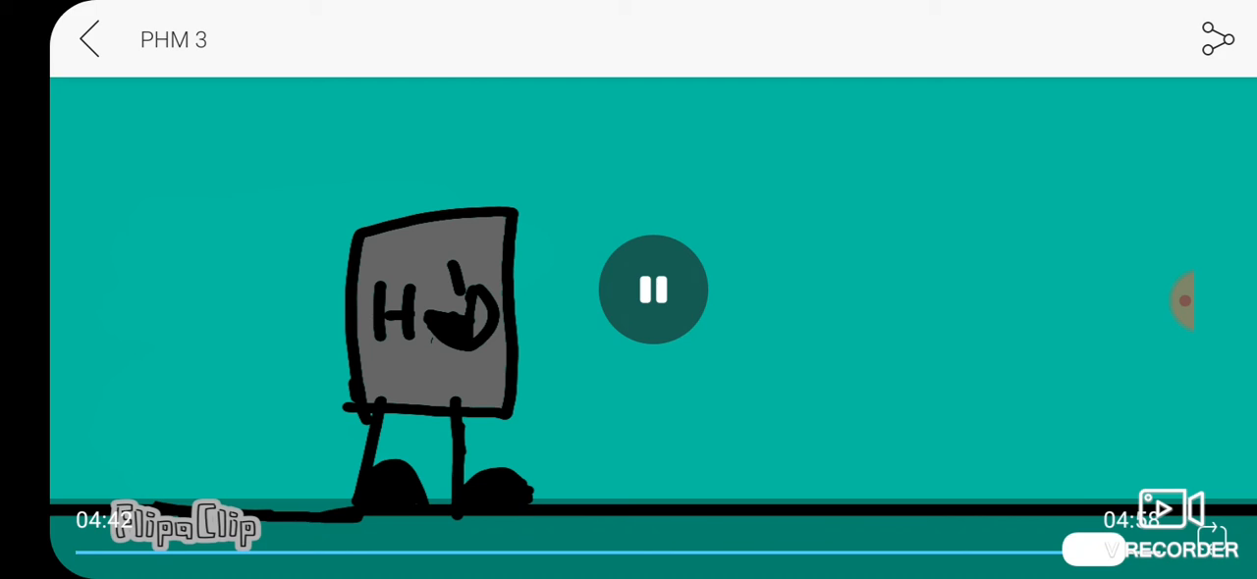